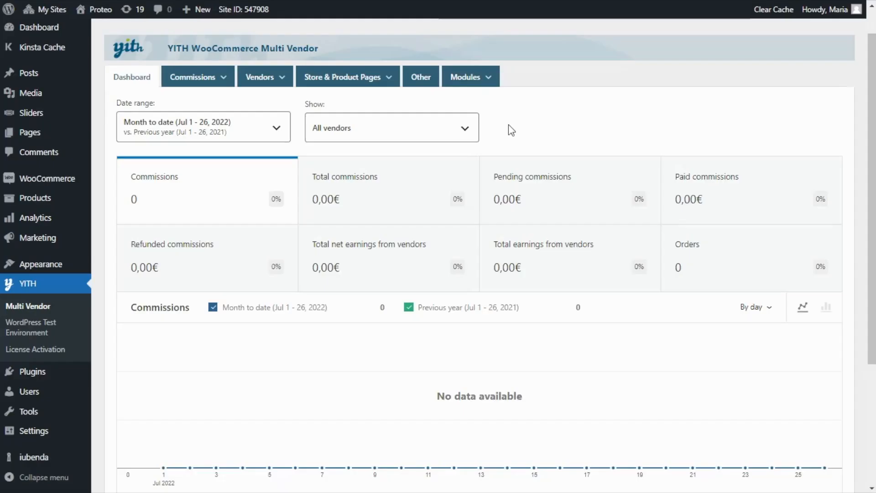
mouse_move(535, 133)
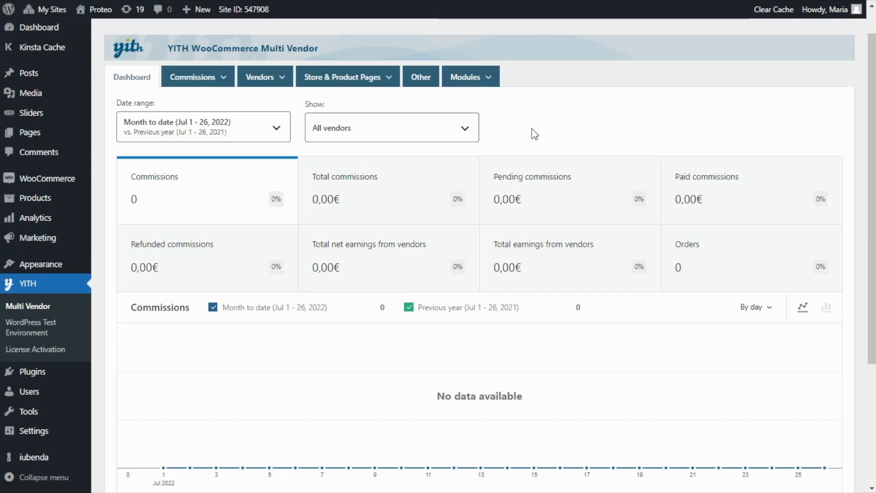
mouse_move(578, 125)
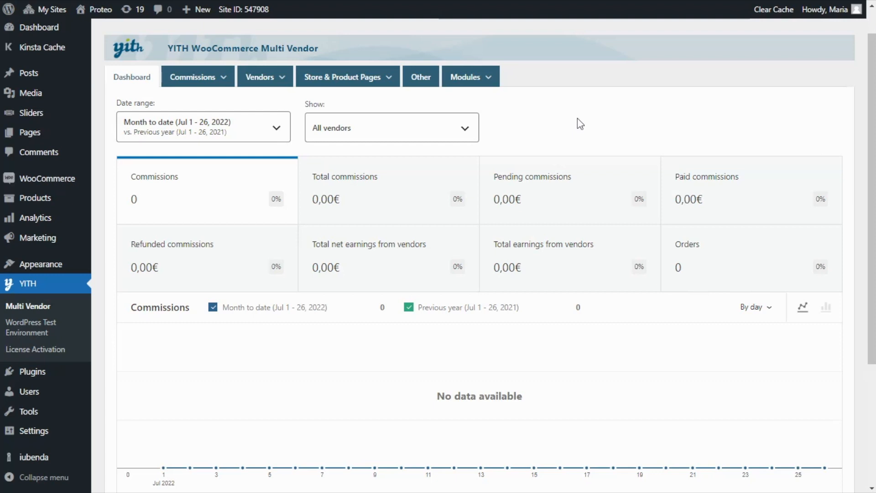
Step: Go to the Vendors Permissions settings page from the Vendors menu
click(265, 77)
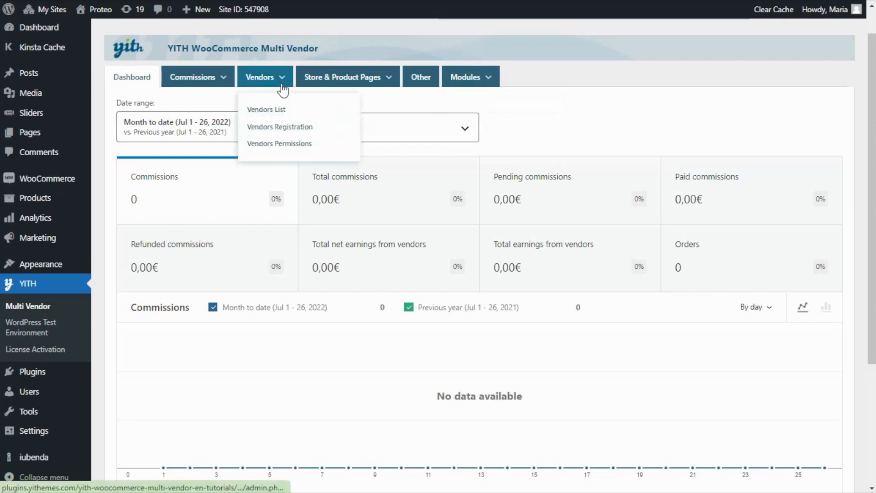
mouse_move(311, 148)
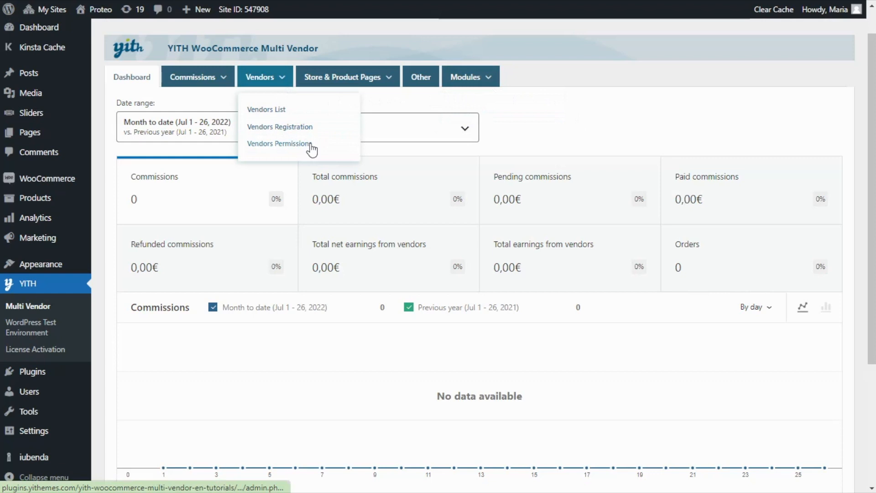
click(278, 144)
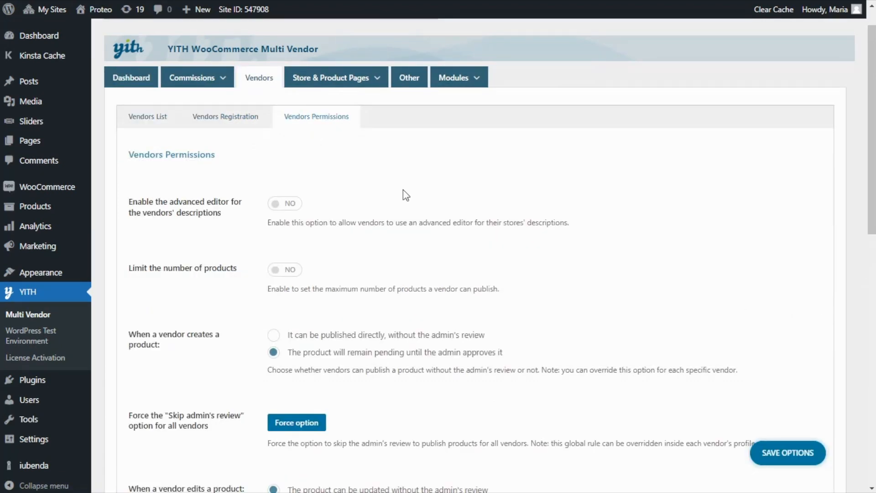
mouse_move(414, 206)
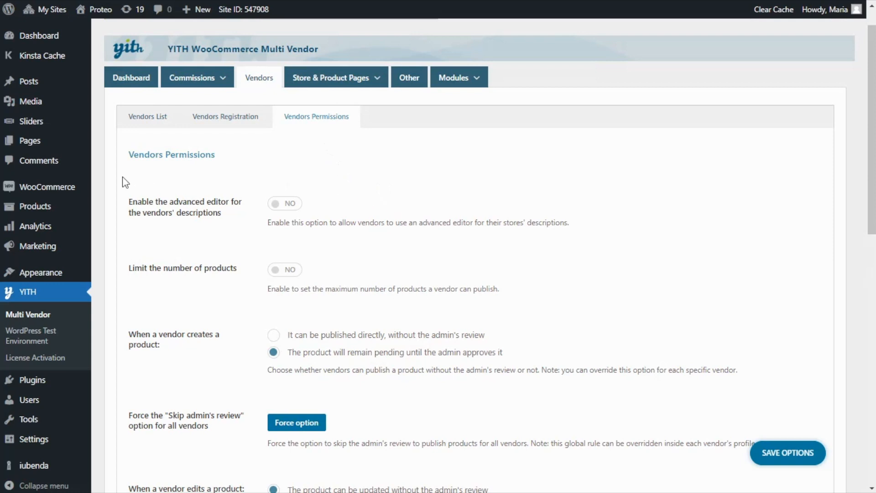
mouse_move(253, 230)
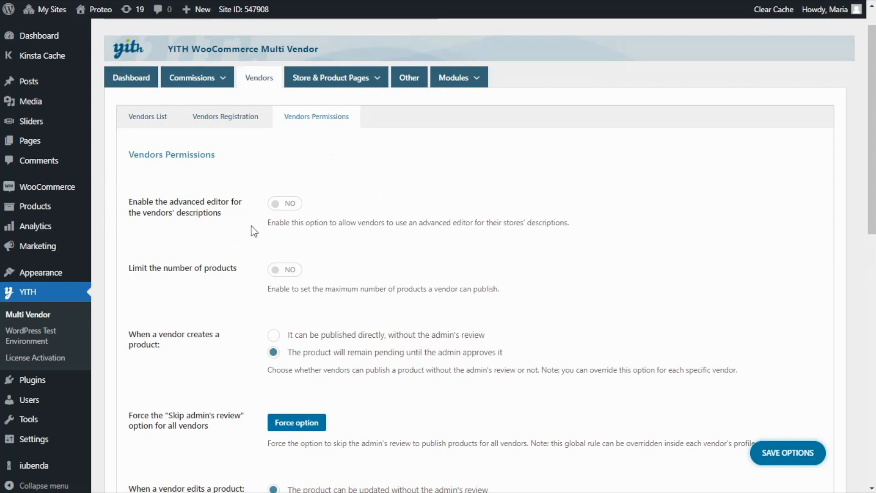
mouse_move(251, 225)
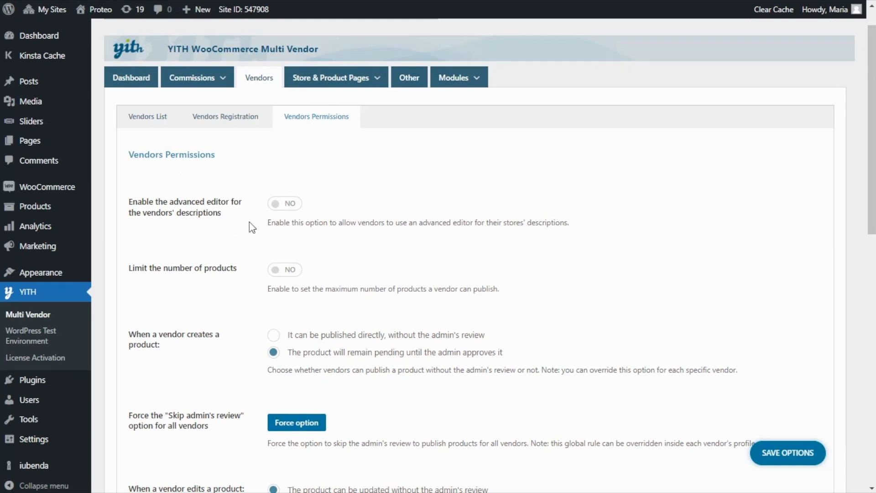
Step: Switch on the advanced description editor and the product limit, leaving the 25-product maximum
click(285, 203)
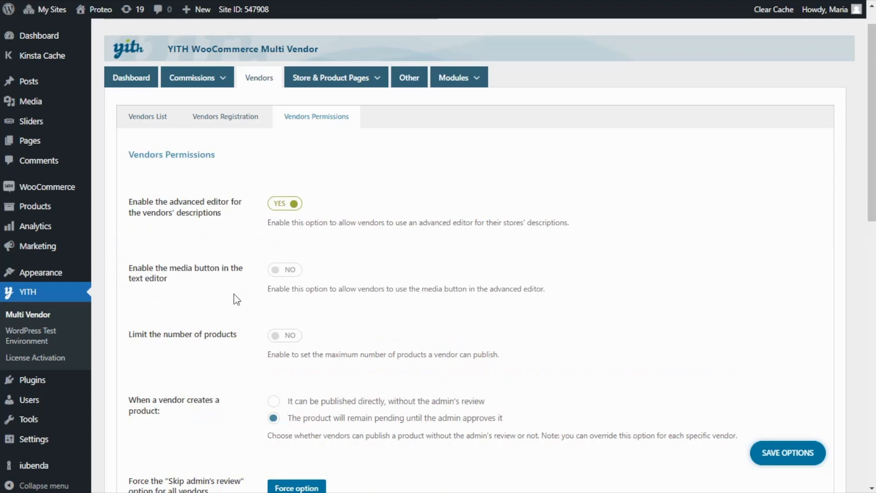
mouse_move(257, 287)
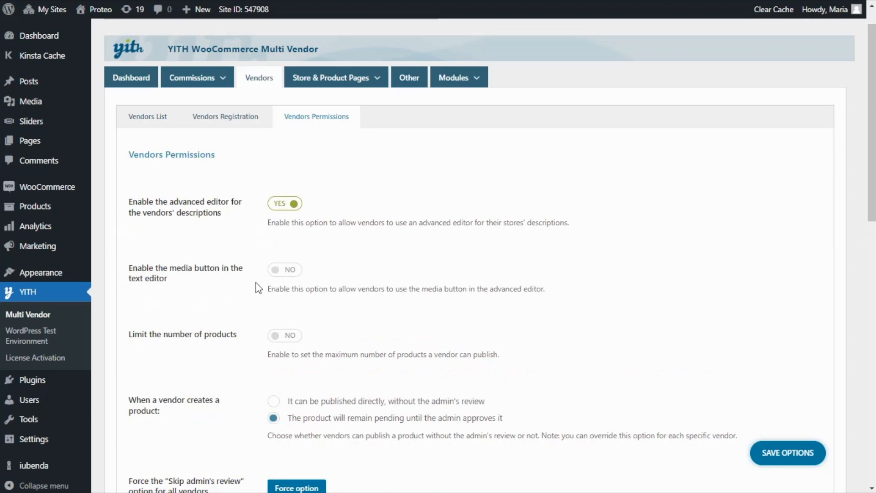
scroll(down, 3)
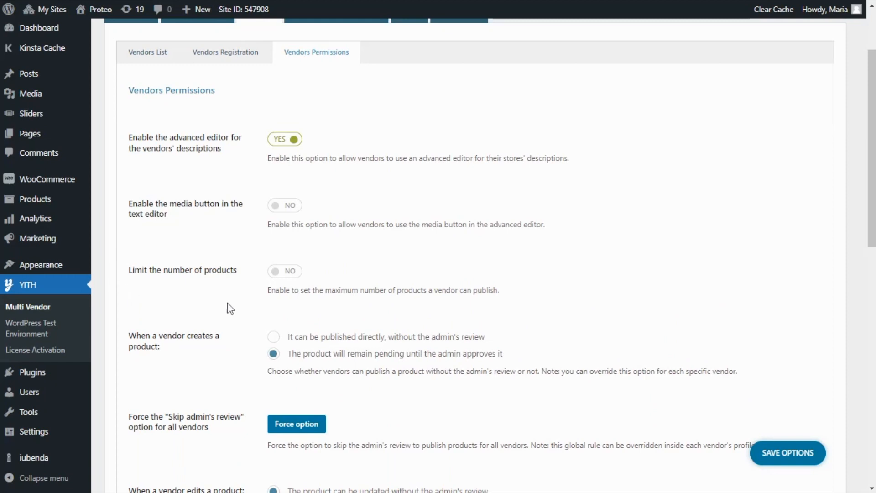
mouse_move(289, 276)
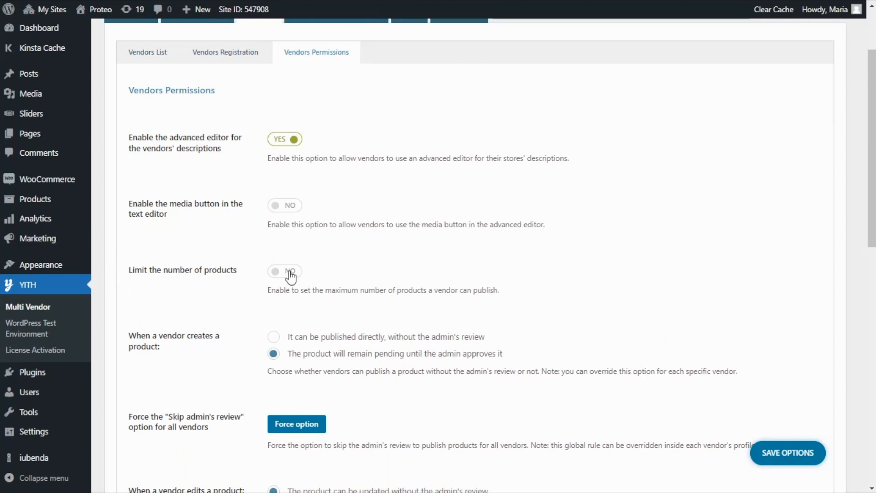
click(285, 271)
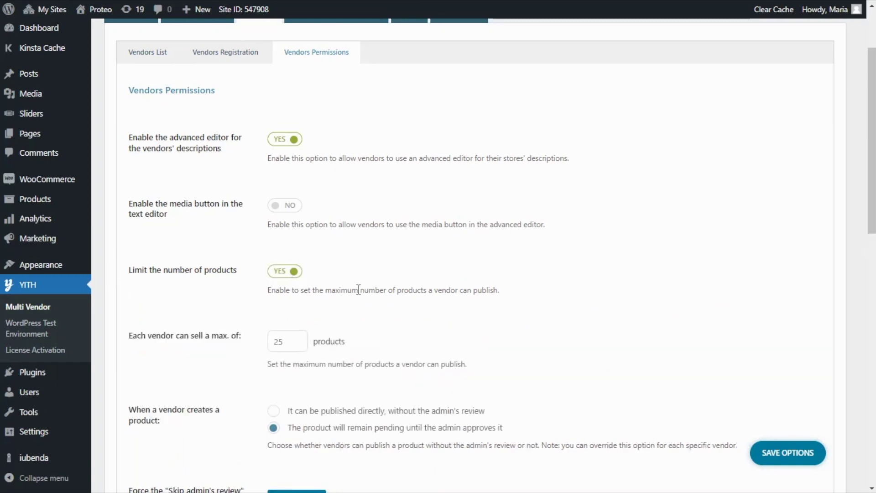
scroll(down, 3)
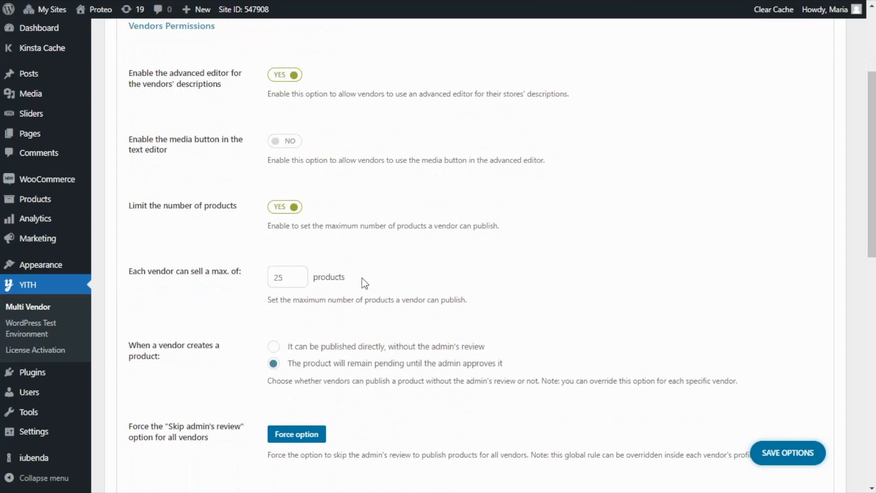
scroll(down, 3)
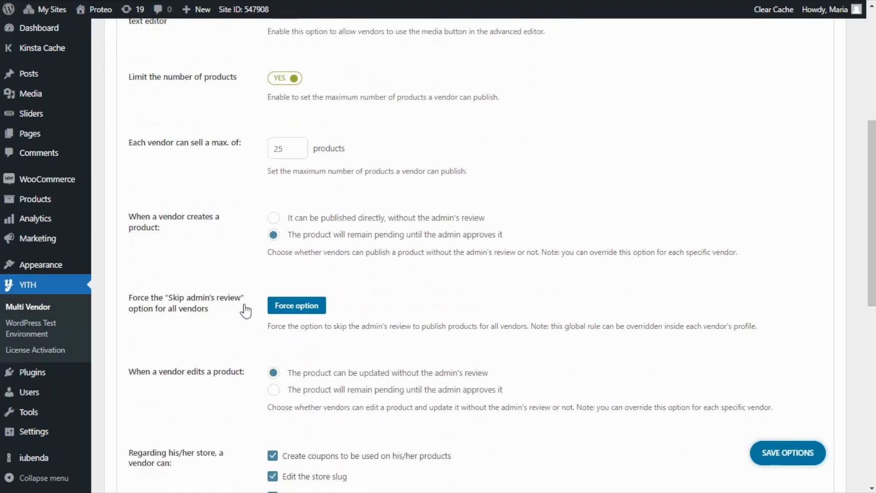
mouse_move(117, 233)
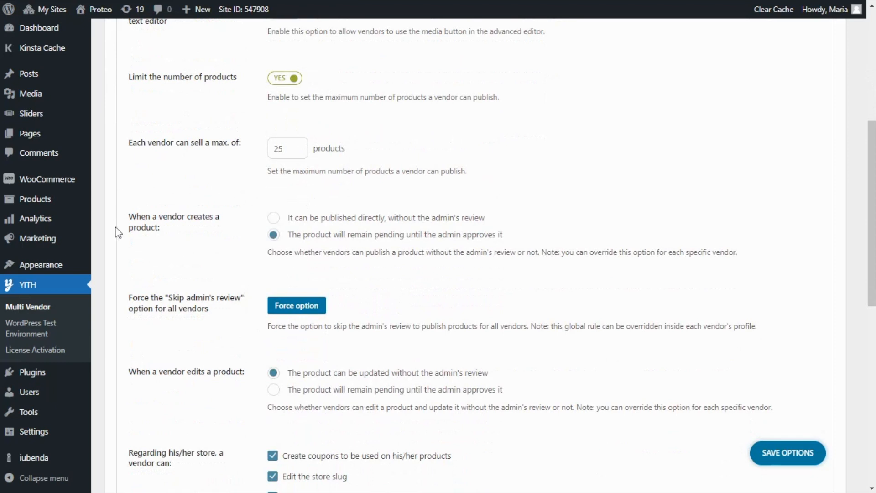
mouse_move(238, 243)
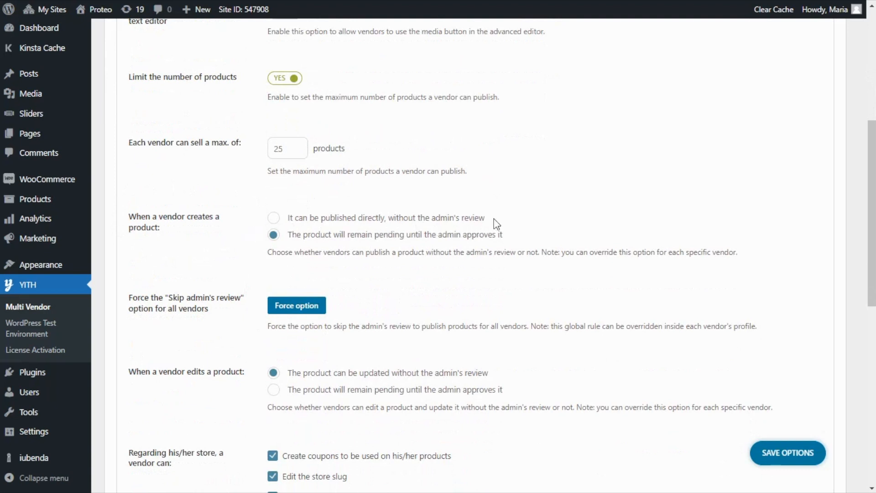
mouse_move(513, 233)
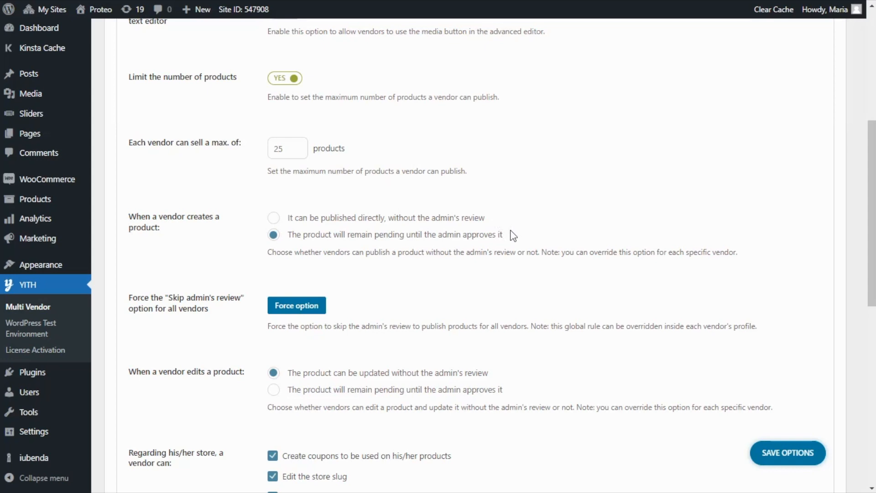
mouse_move(547, 260)
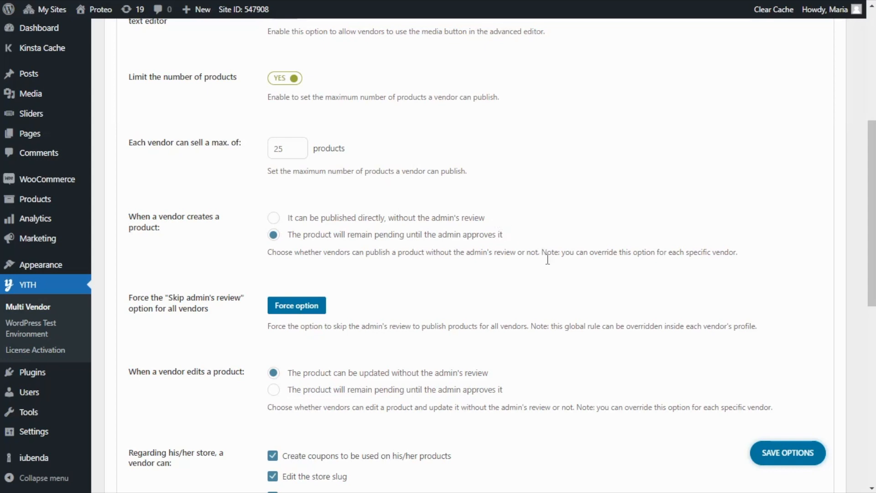
mouse_move(680, 274)
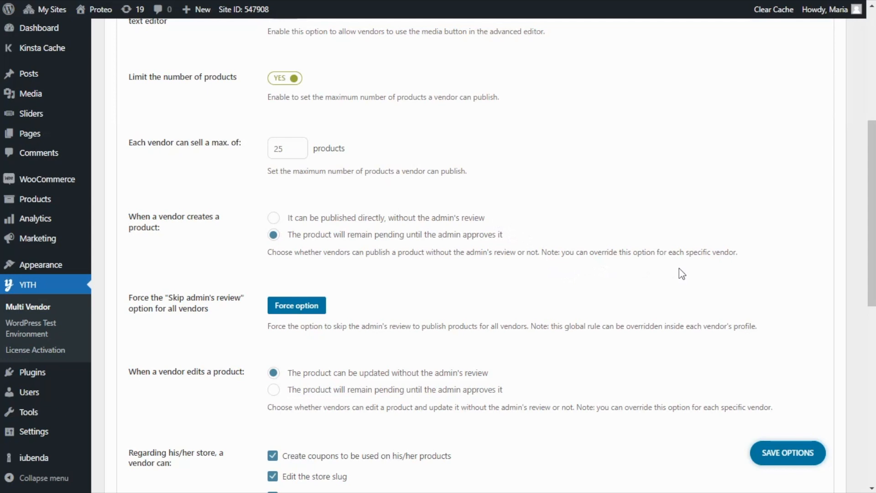
mouse_move(534, 291)
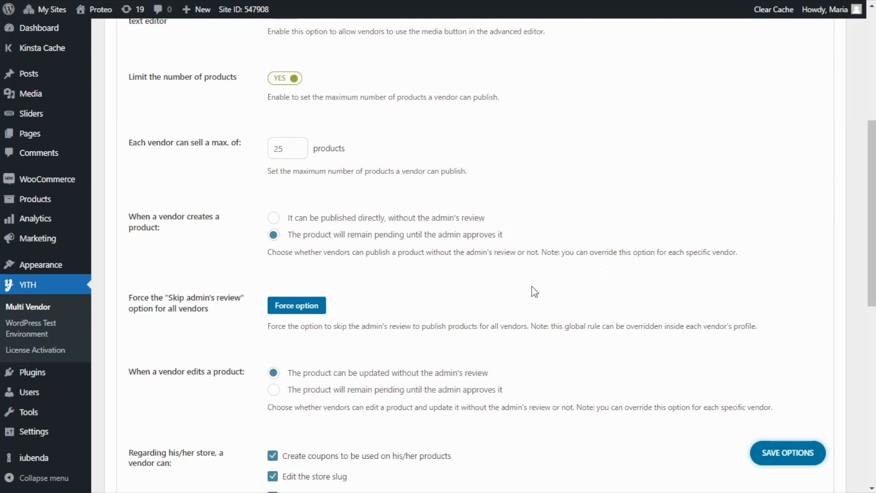
scroll(down, 3)
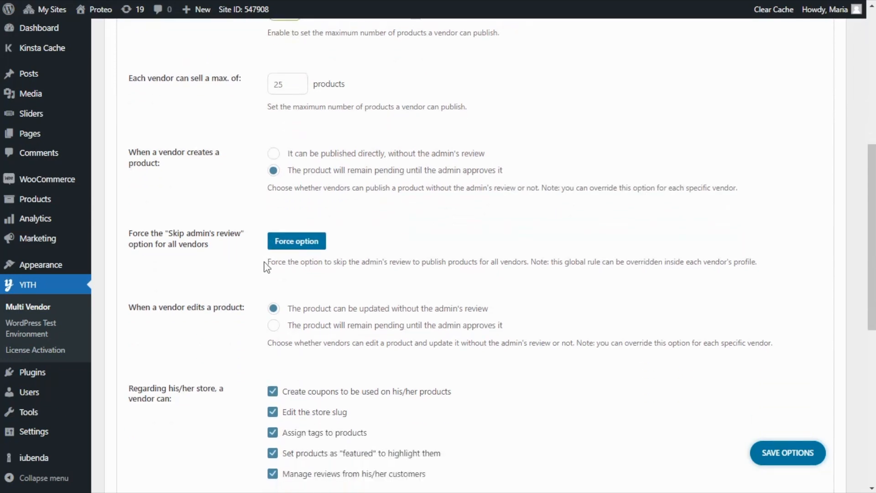
mouse_move(225, 268)
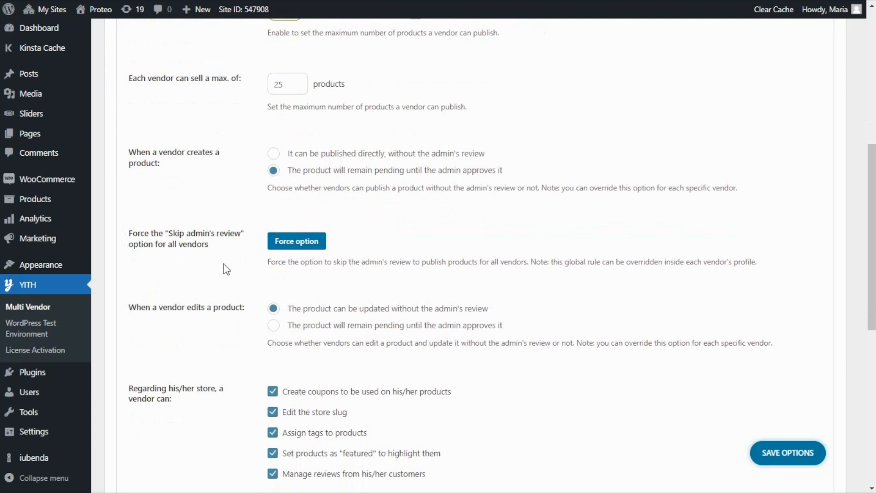
mouse_move(236, 253)
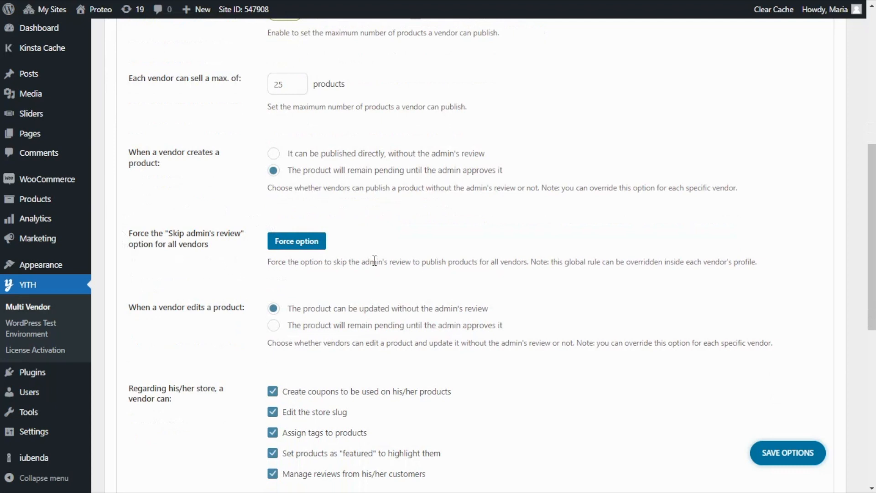
mouse_move(600, 280)
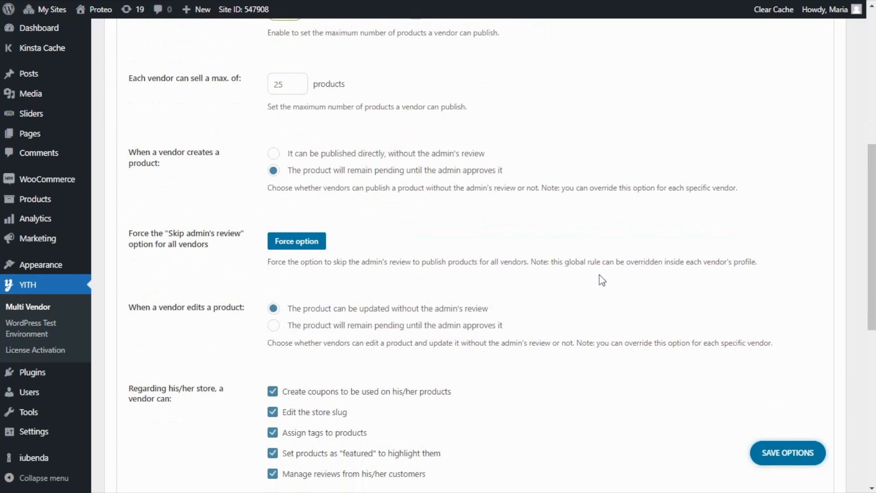
mouse_move(596, 284)
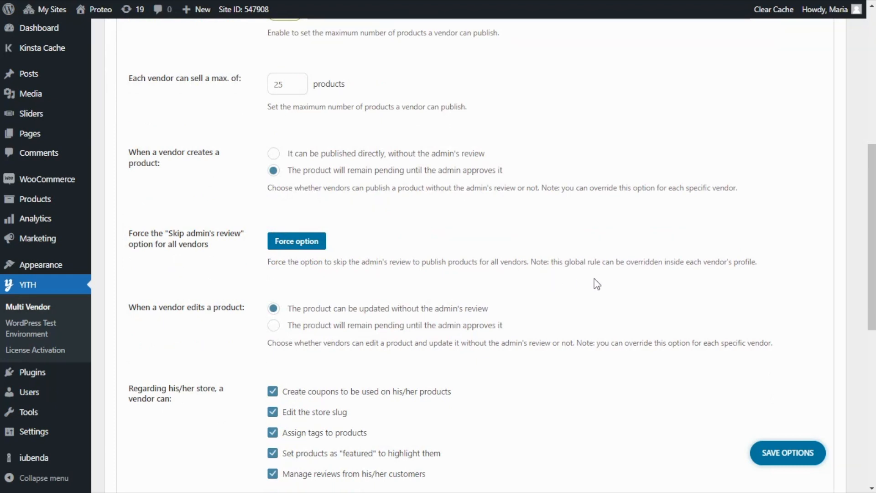
scroll(down, 3)
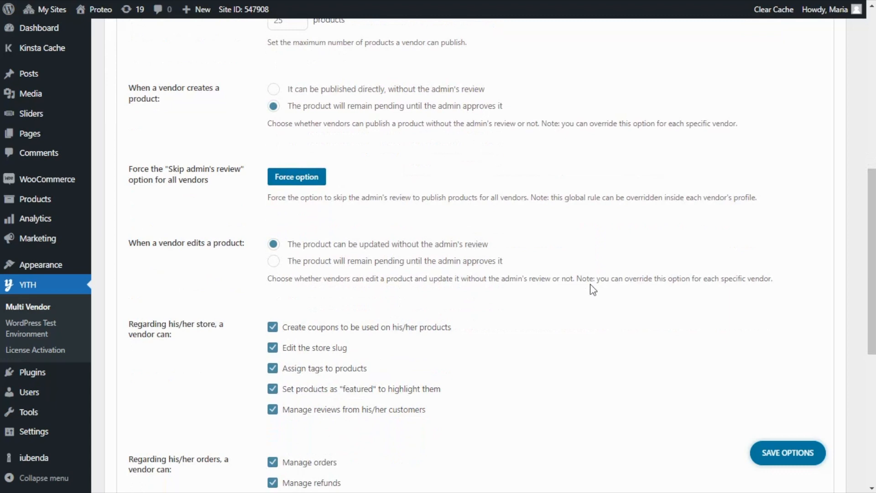
mouse_move(228, 228)
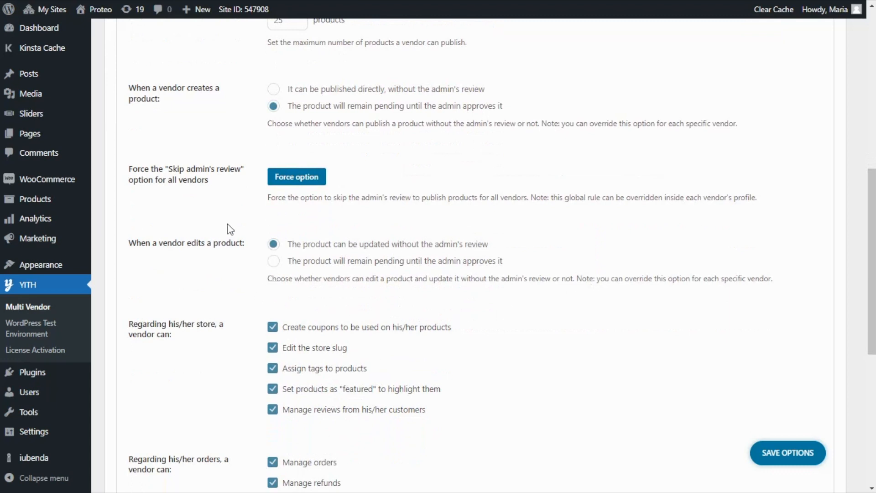
mouse_move(251, 264)
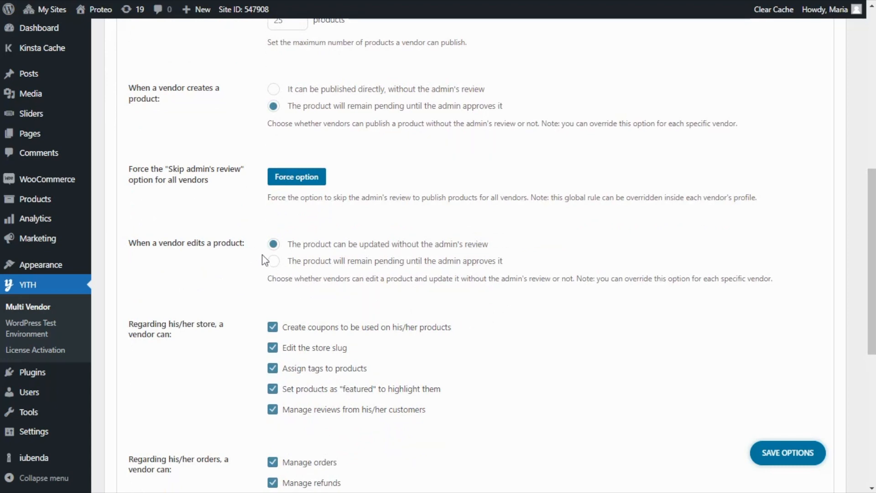
mouse_move(267, 268)
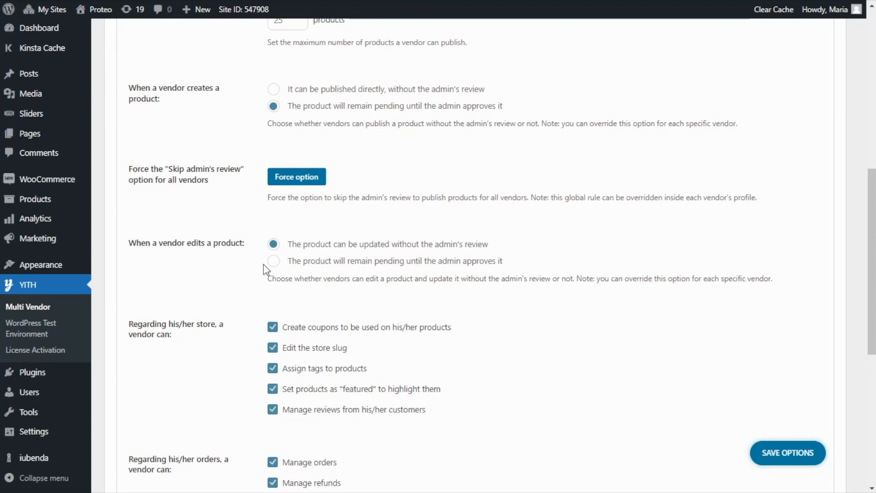
scroll(down, 3)
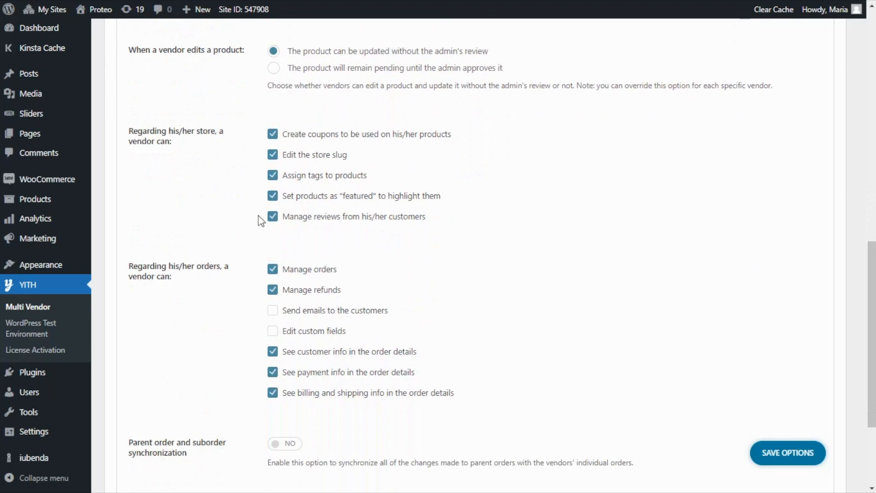
mouse_move(269, 200)
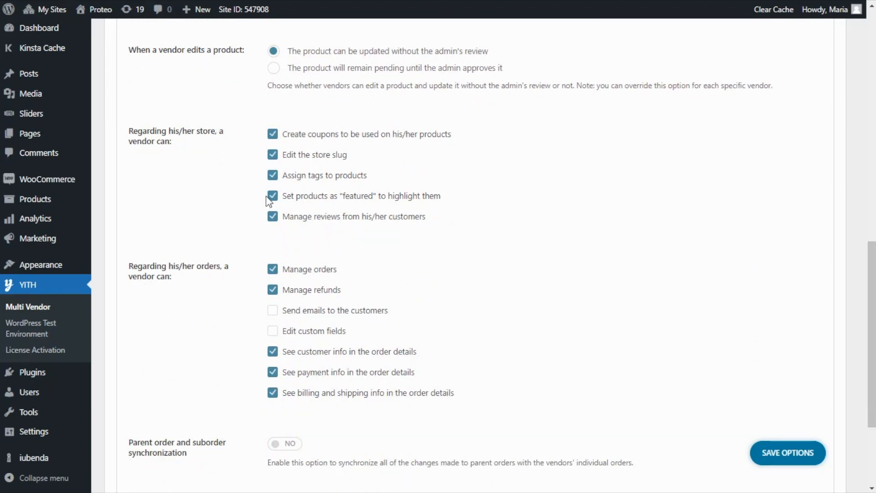
mouse_move(215, 179)
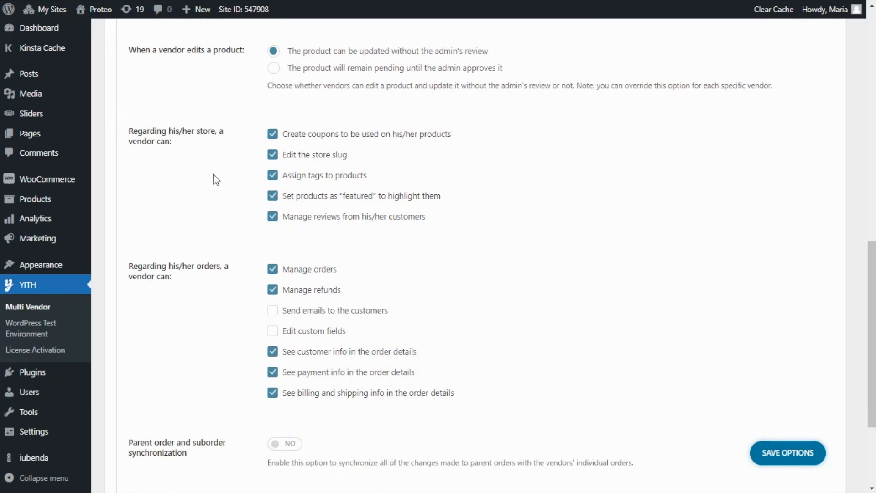
mouse_move(247, 274)
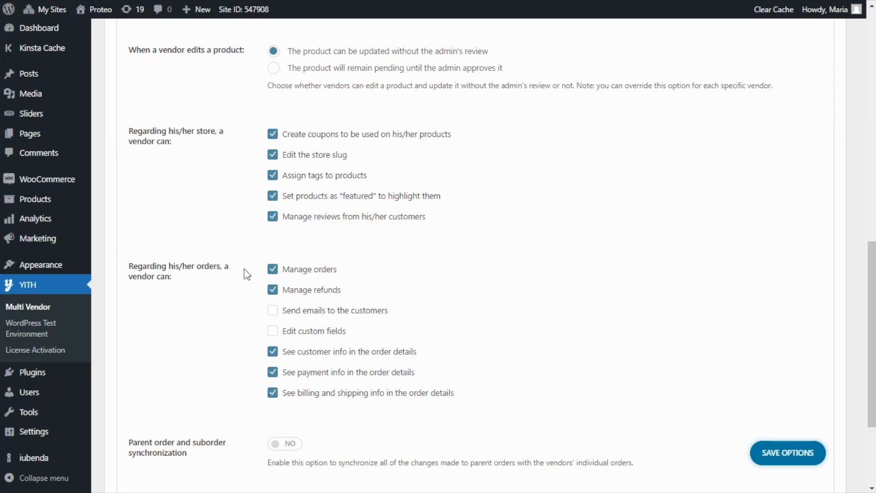
mouse_move(264, 171)
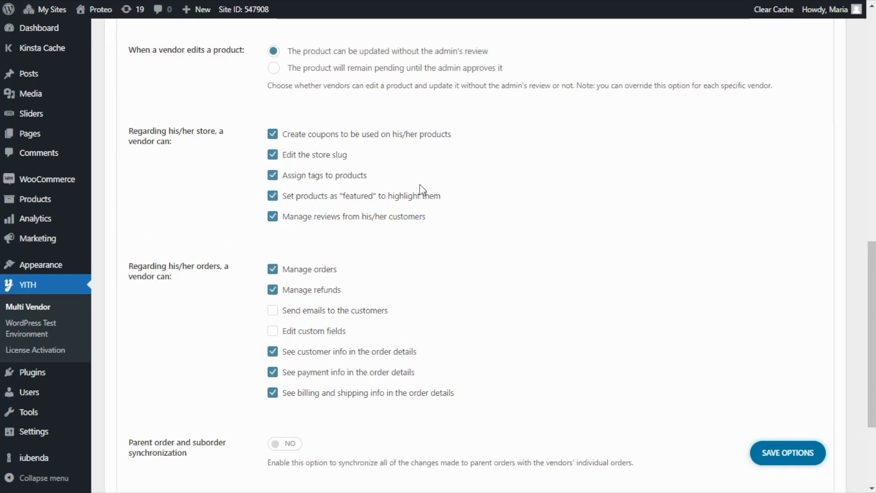
mouse_move(451, 174)
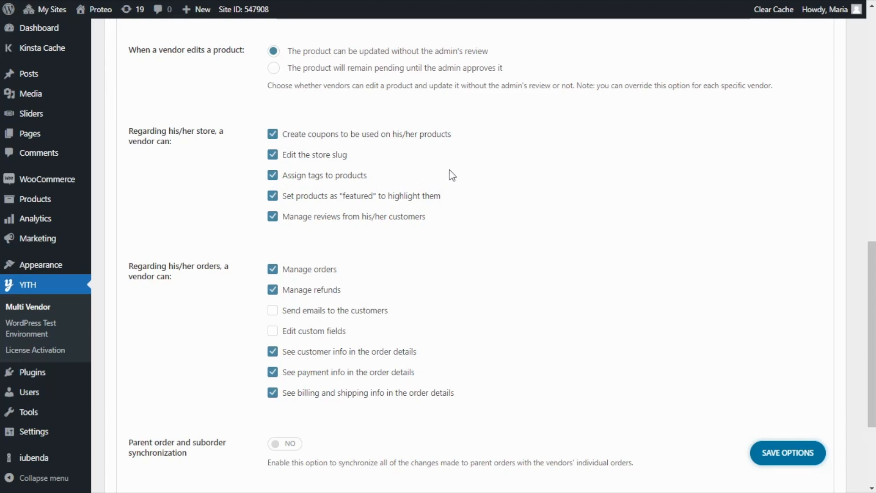
mouse_move(478, 171)
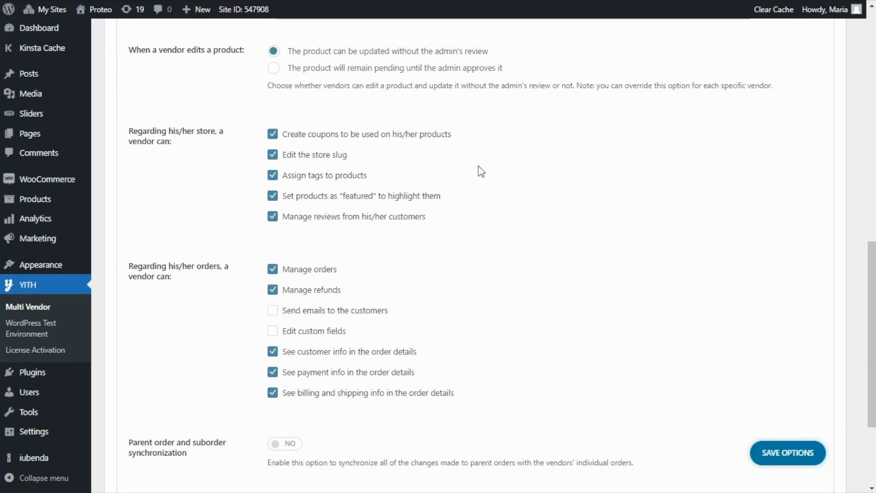
mouse_move(369, 160)
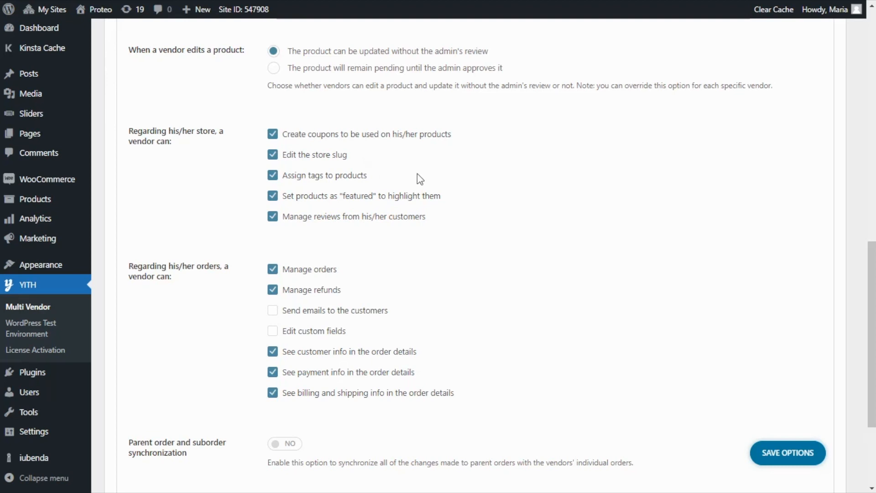
mouse_move(454, 225)
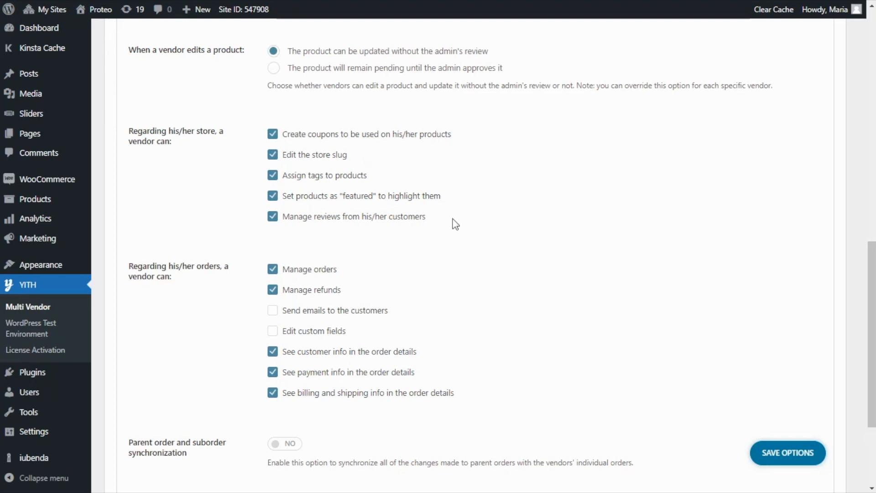
mouse_move(422, 254)
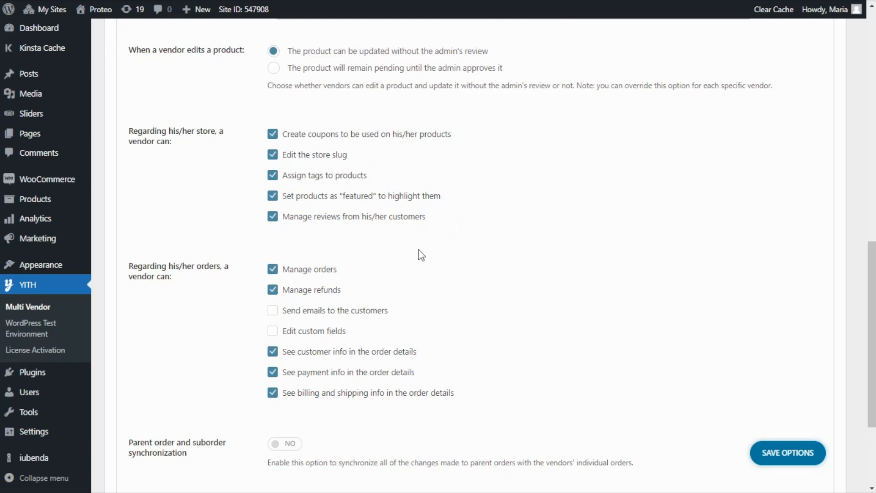
mouse_move(254, 281)
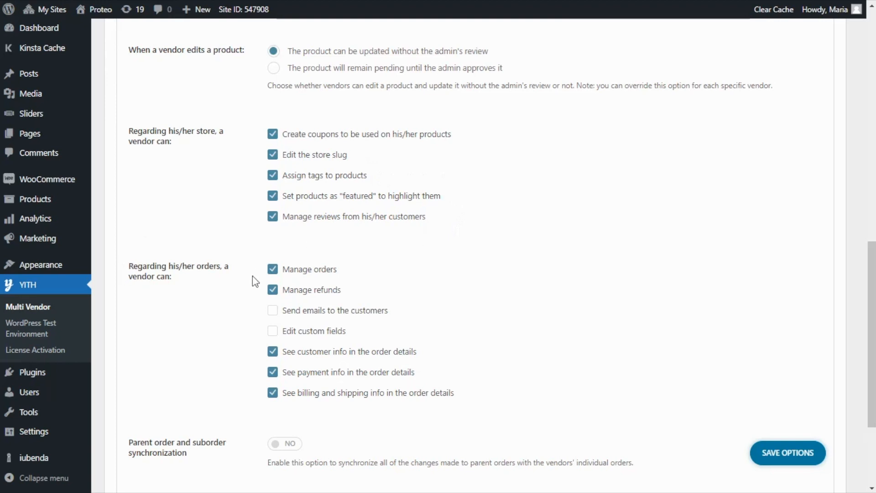
mouse_move(356, 275)
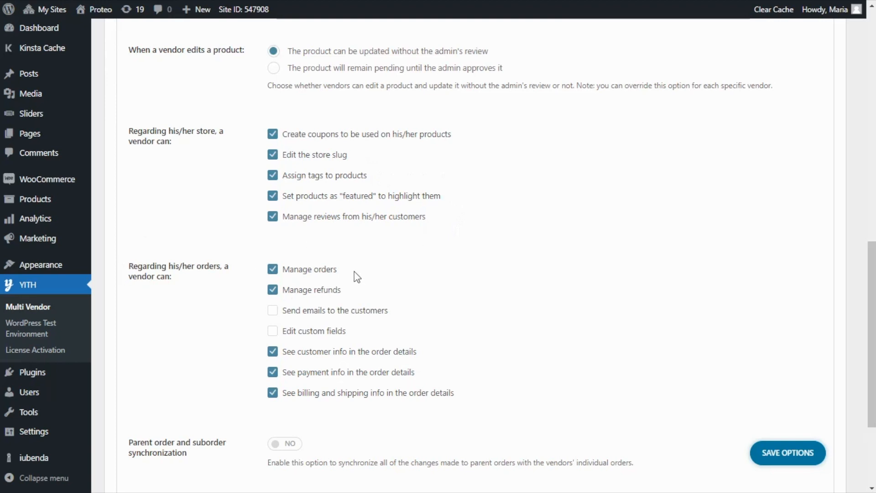
mouse_move(352, 296)
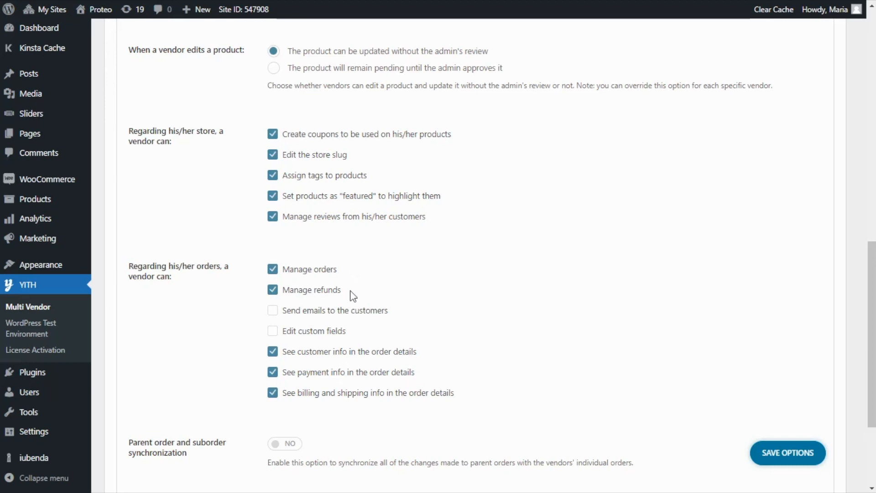
mouse_move(389, 323)
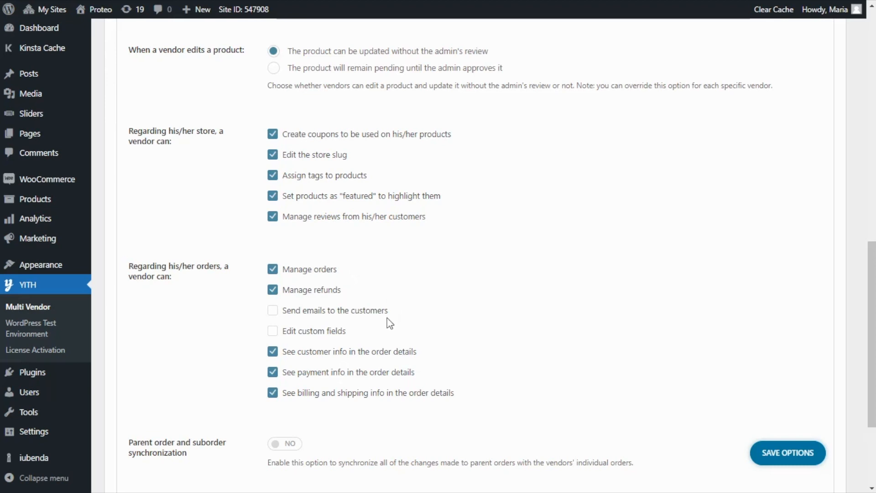
scroll(down, 3)
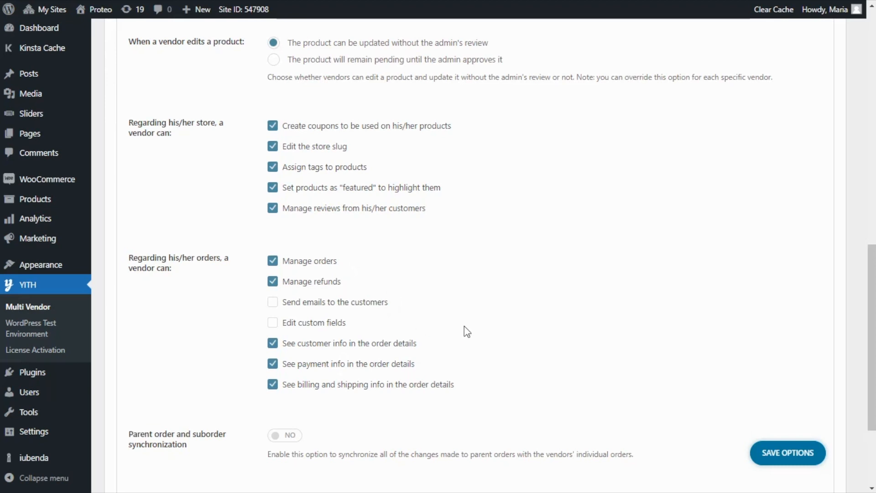
scroll(down, 3)
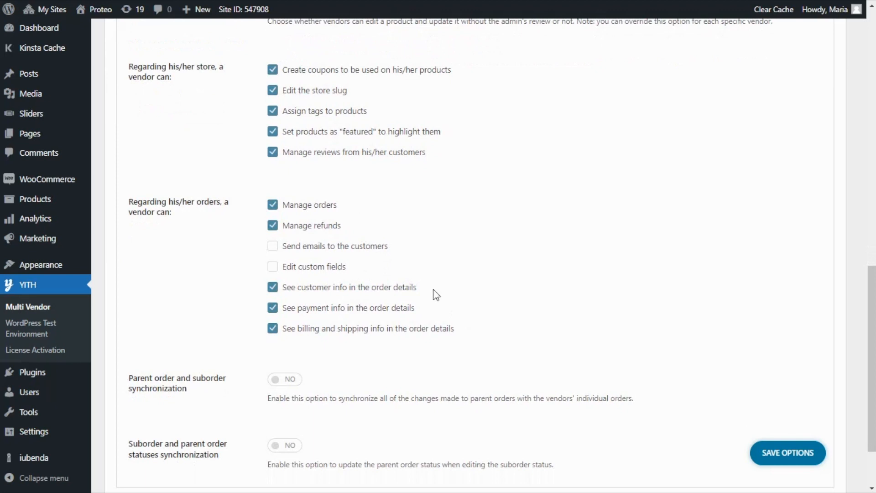
mouse_move(437, 312)
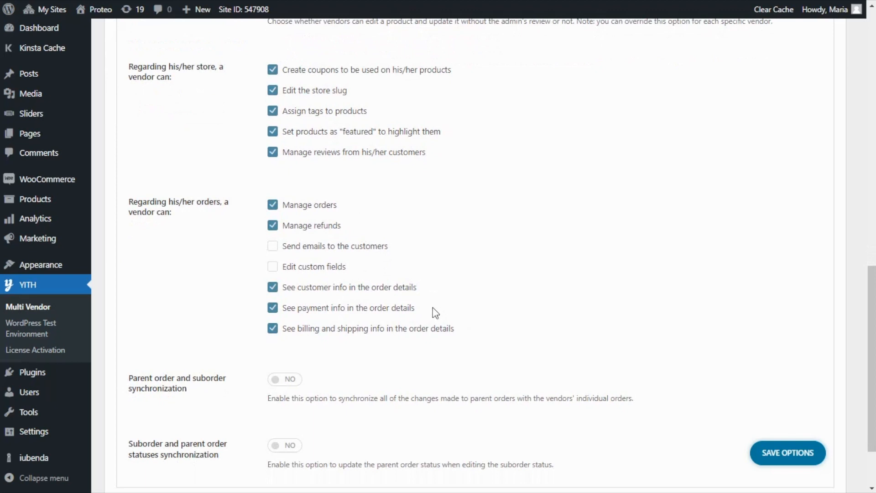
mouse_move(469, 331)
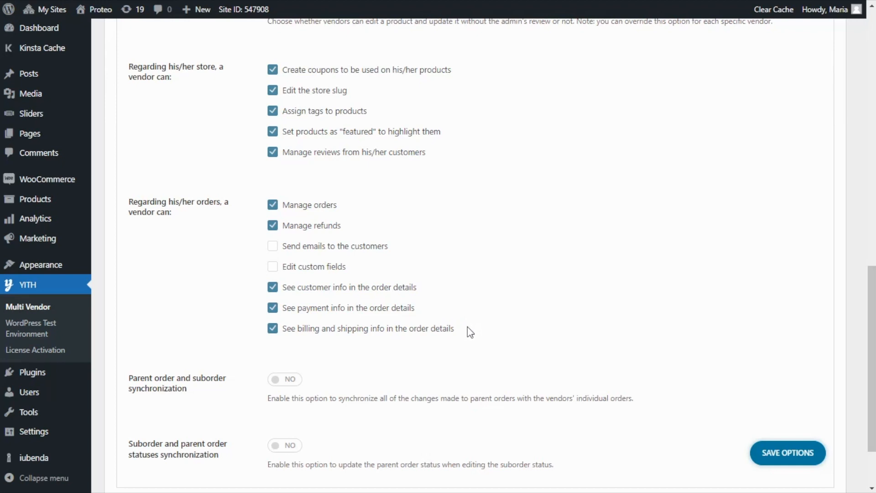
mouse_move(257, 271)
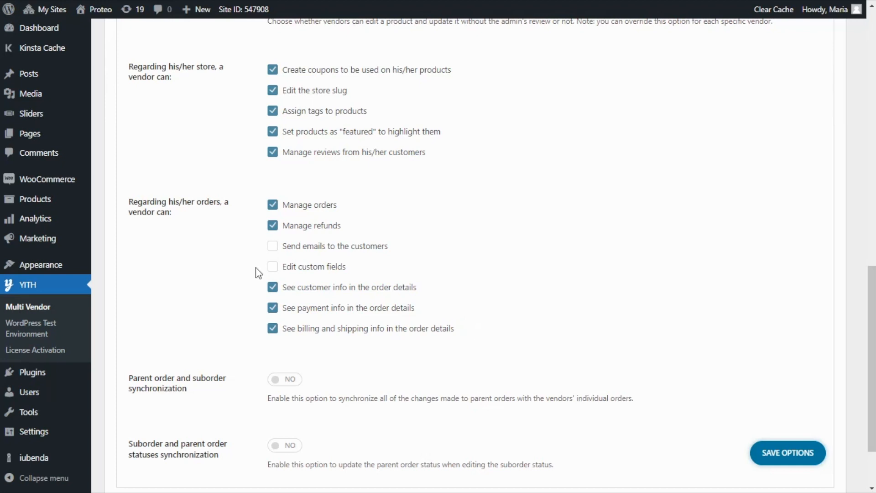
Step: Switch both parent/suborder synchronization and status synchronization toggles to YES
scroll(down, 3)
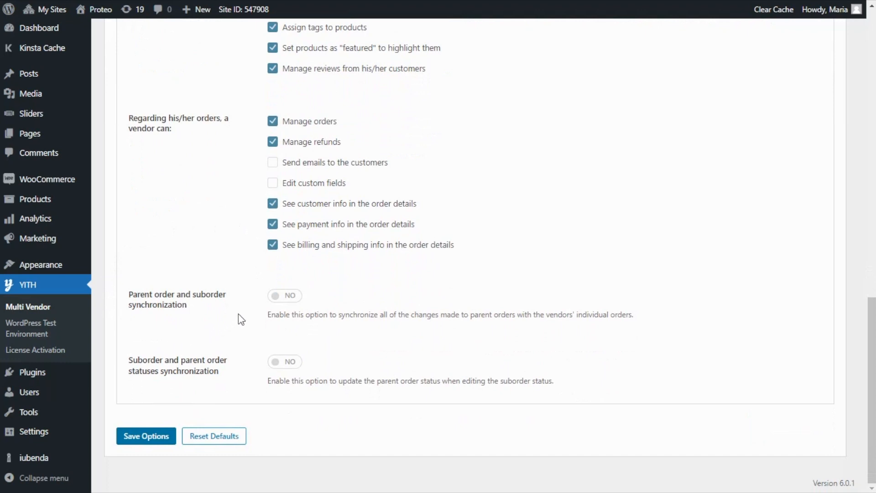
mouse_move(249, 308)
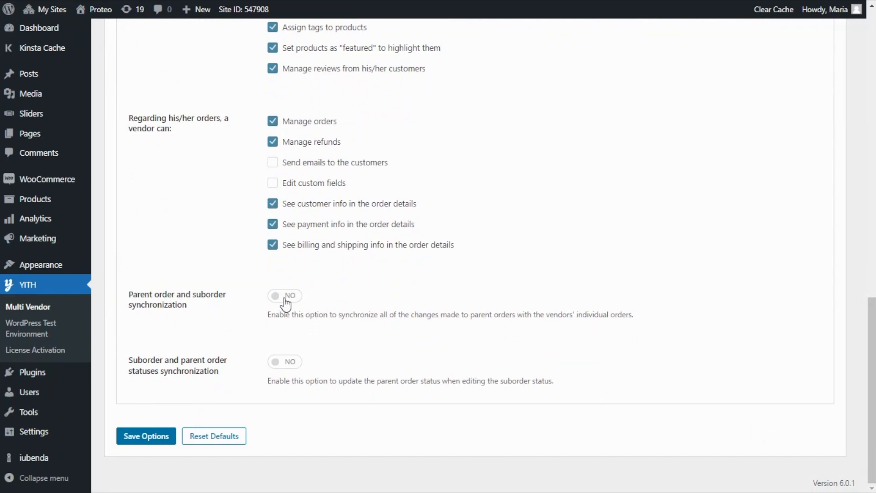
click(284, 295)
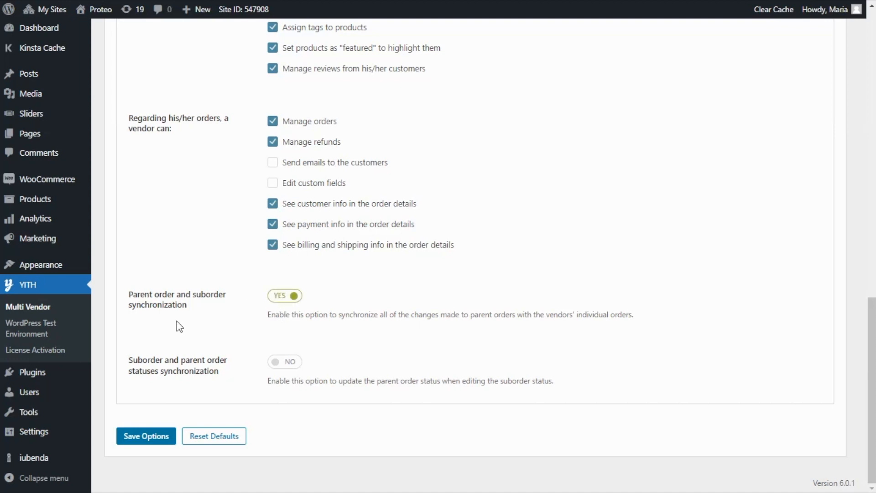
mouse_move(276, 372)
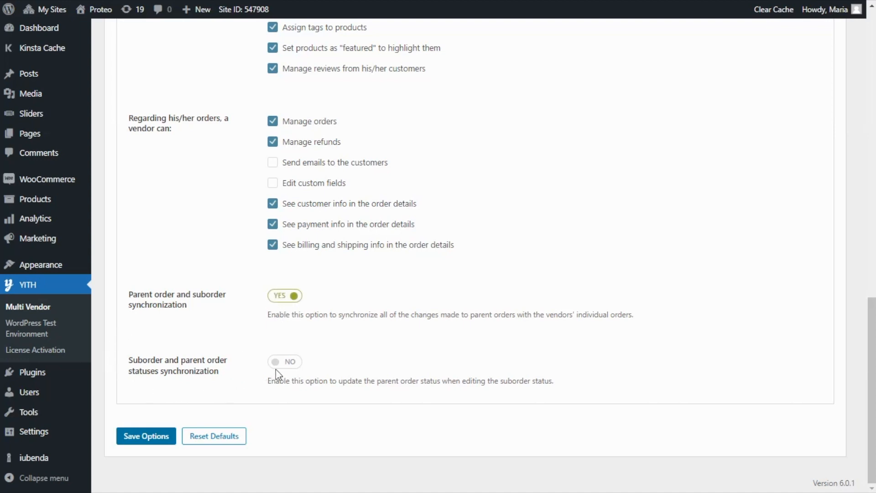
click(283, 361)
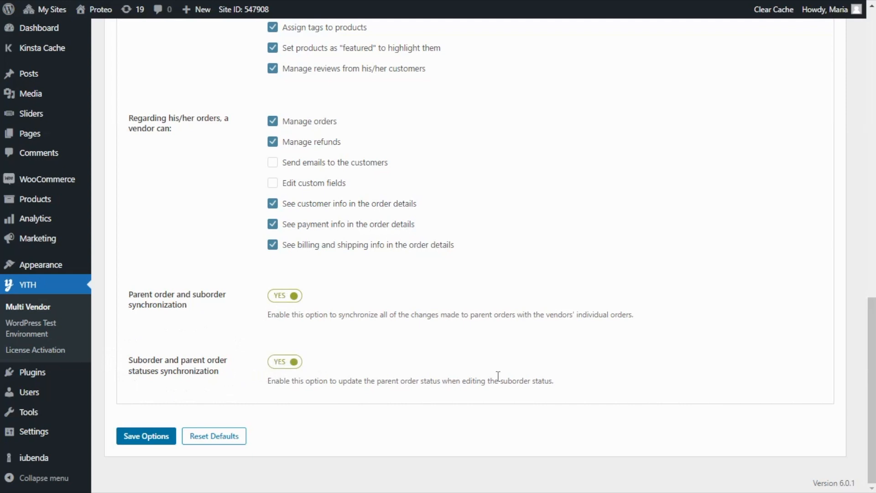
mouse_move(628, 310)
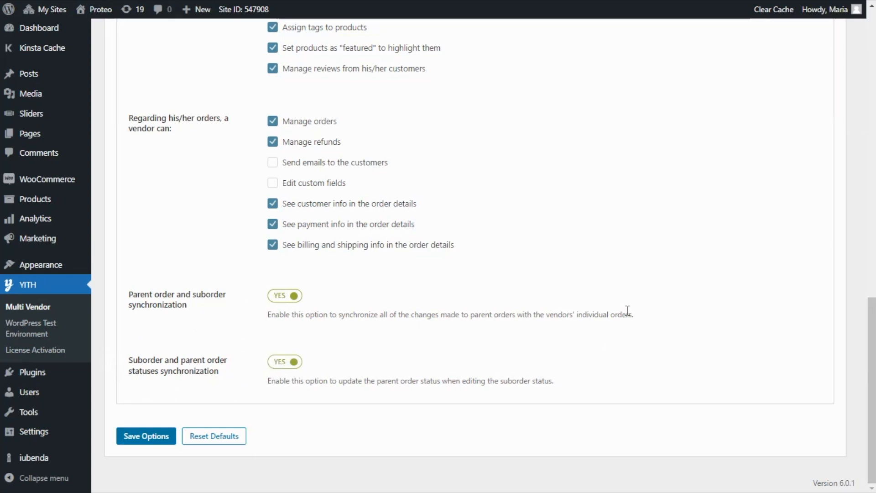